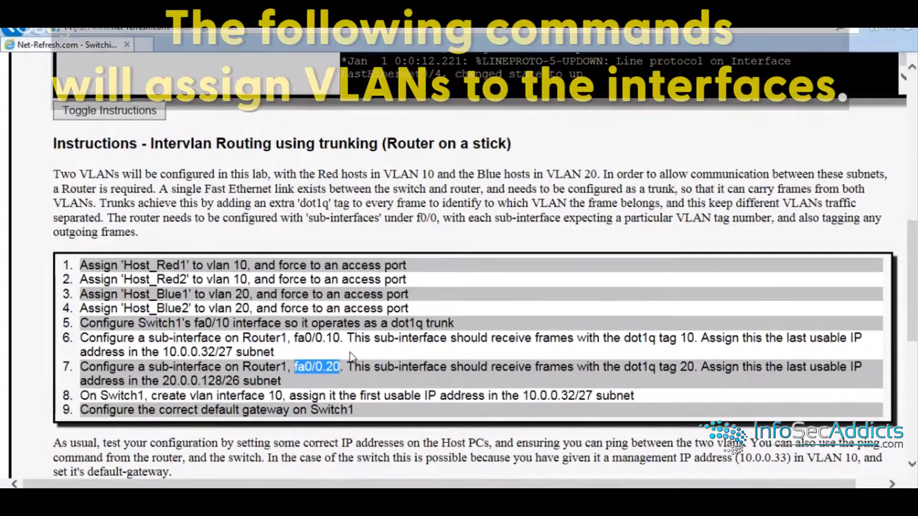
Scroll the Lab 3 instructions down past the task list to the relevant show commands
{"action": "scroll", "scroll_direction": "down", "scroll_amount": 3}
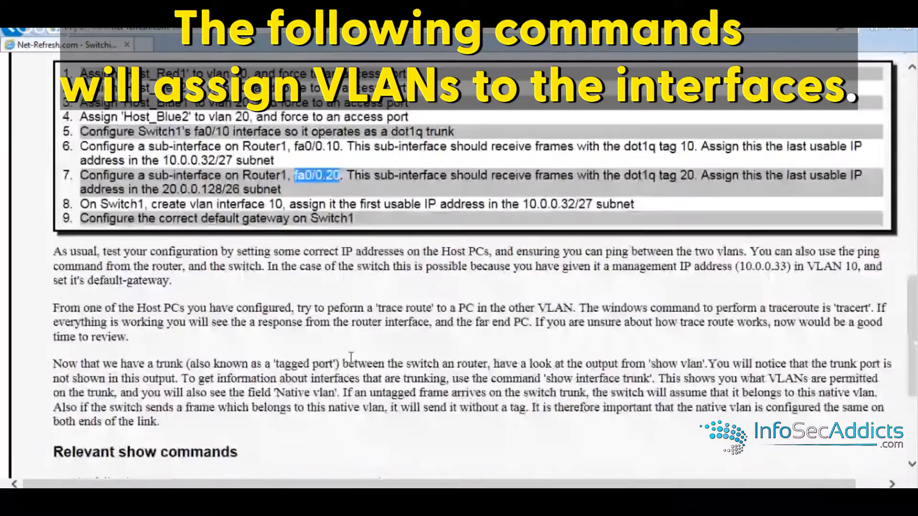
{"action": "scroll", "scroll_direction": "down", "scroll_amount": 3}
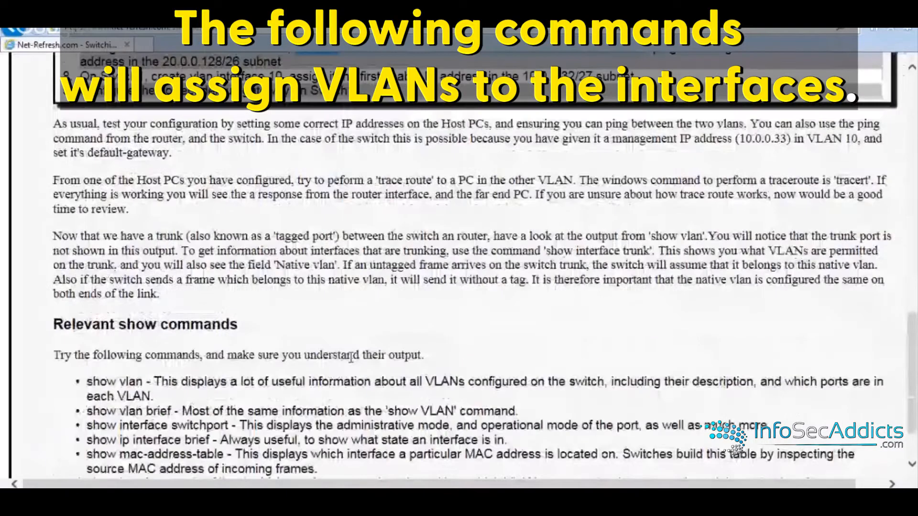
{"action": "scroll", "scroll_direction": "down", "scroll_amount": 3}
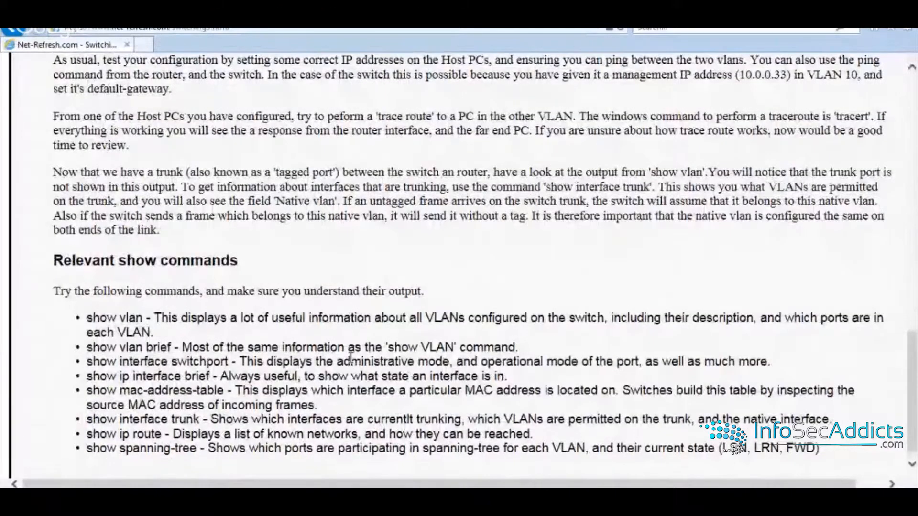
{"action": "mouse_move", "coordinate": [447, 150]}
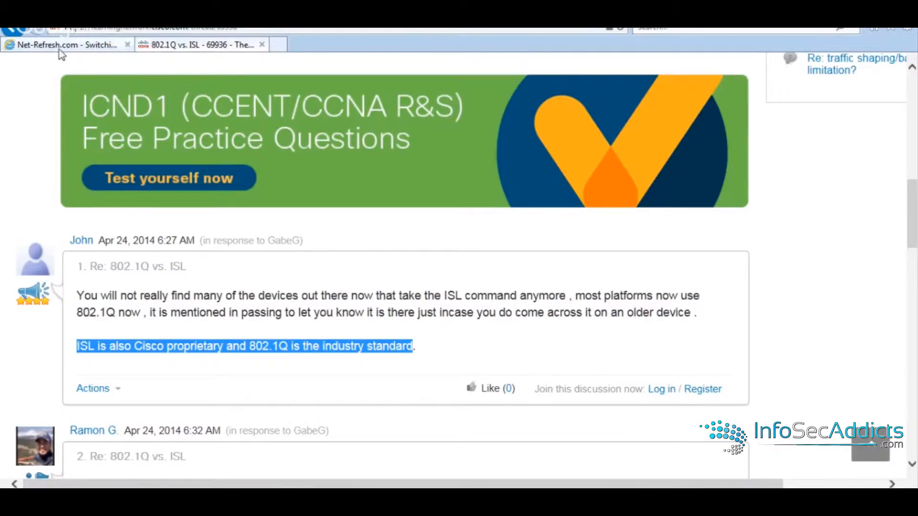
{"action": "left_click", "coordinate": [65, 46]}
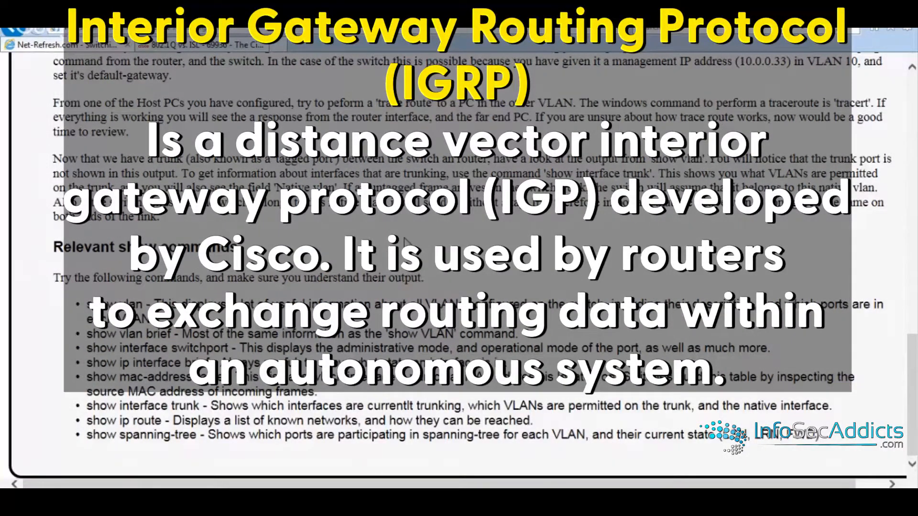
{"action": "mouse_move", "coordinate": [411, 234]}
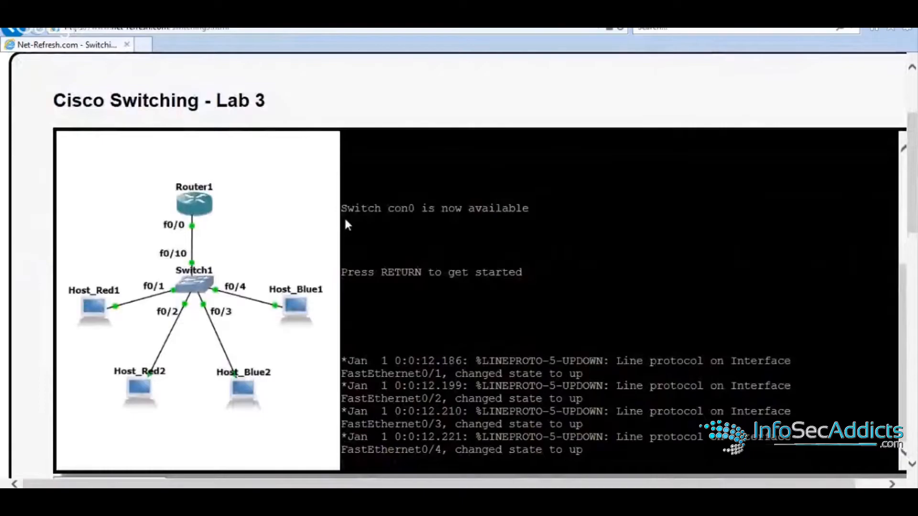
On Switch1 create VLAN 20 named Blue_Vlan and assign interface f0/2 as an access port in VLAN 20
{"action": "scroll", "scroll_direction": "down", "scroll_amount": 3}
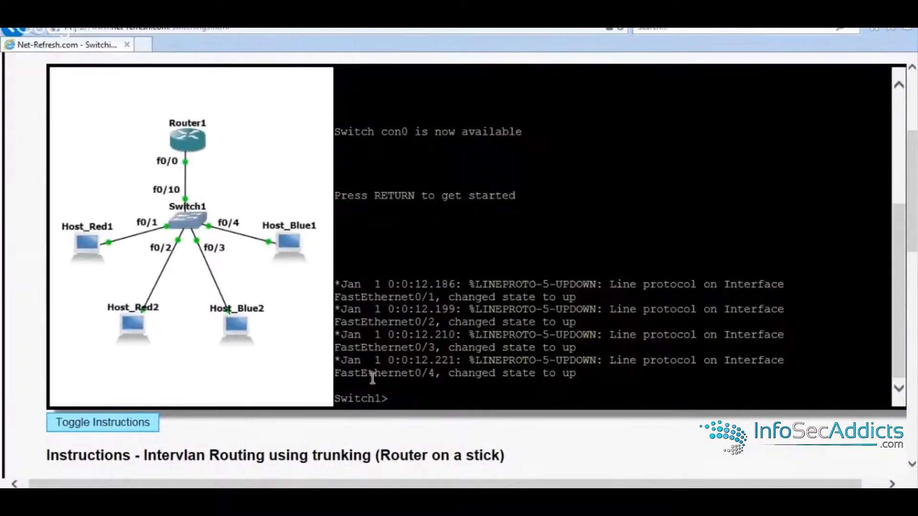
{"action": "type", "text": "conf t"}
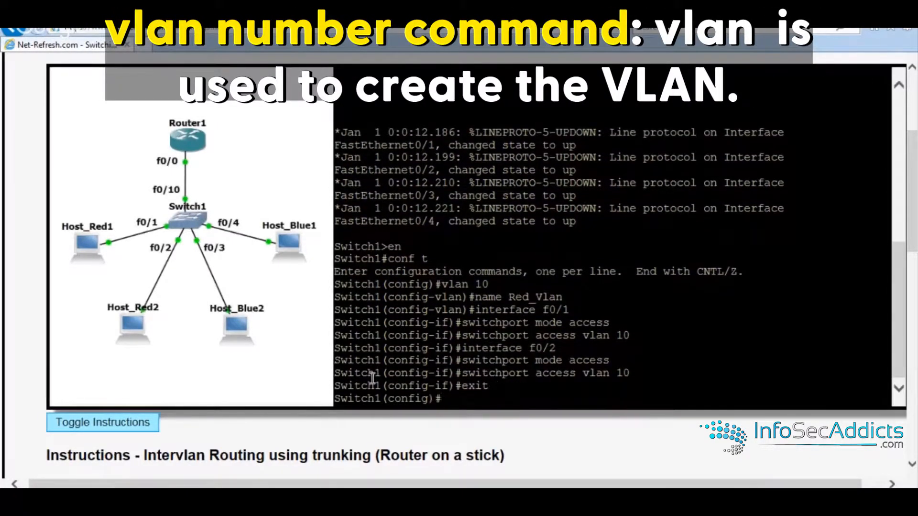
{"action": "type", "text": "vlan 20"}
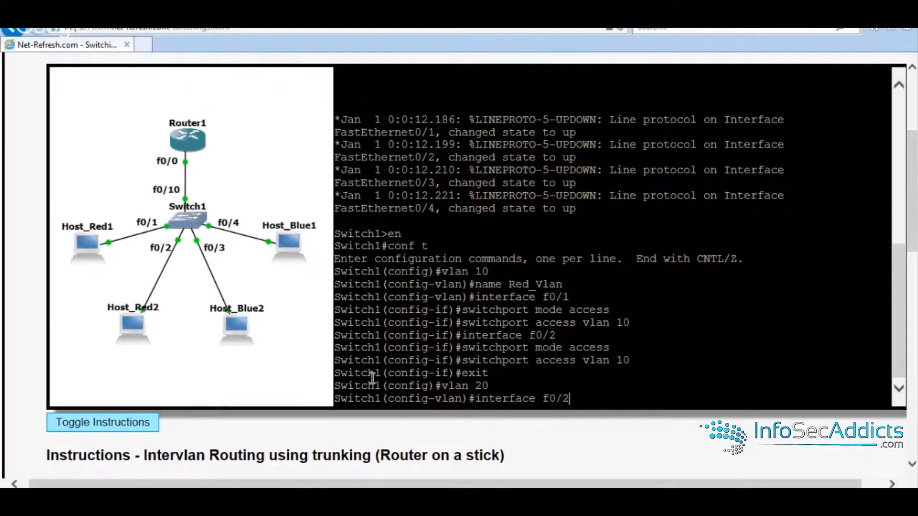
{"action": "type", "text": "name Blue_Vlan"}
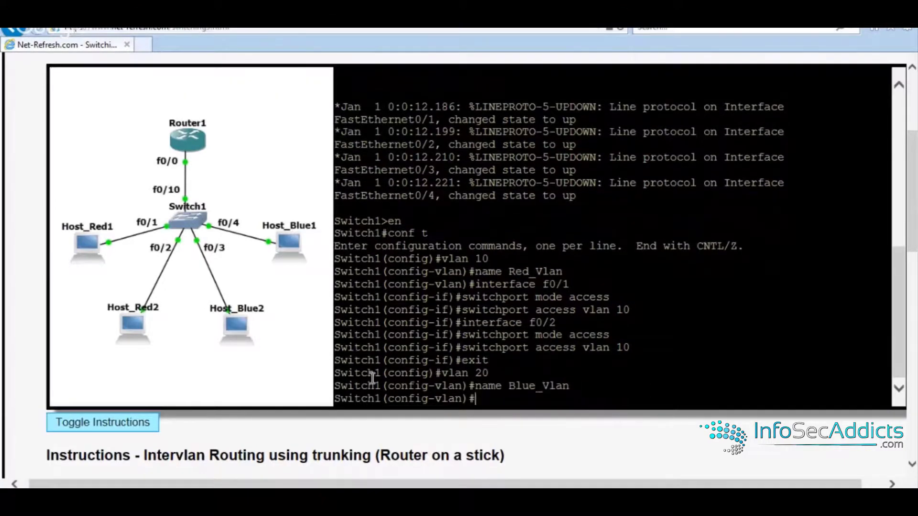
{"action": "type", "text": "interface f0/2"}
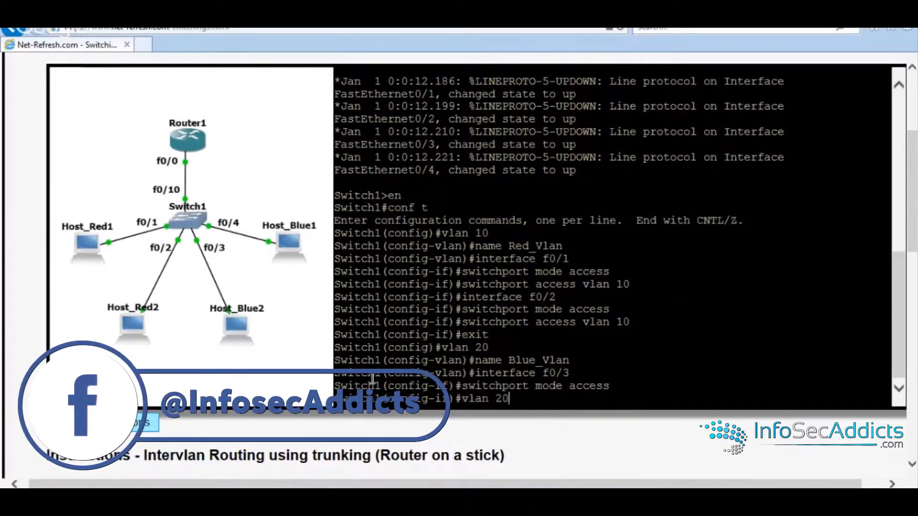
{"action": "type", "text": "switchport access vlan 20"}
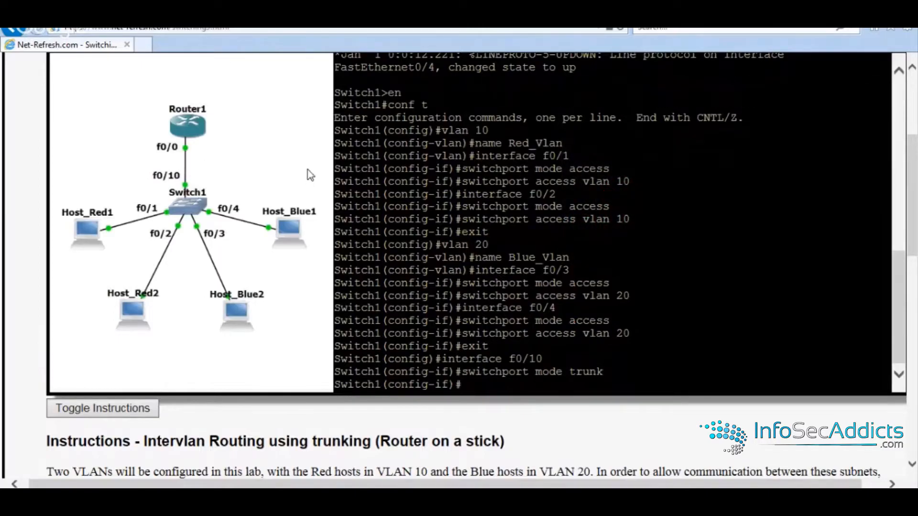
{"action": "mouse_move", "coordinate": [190, 130]}
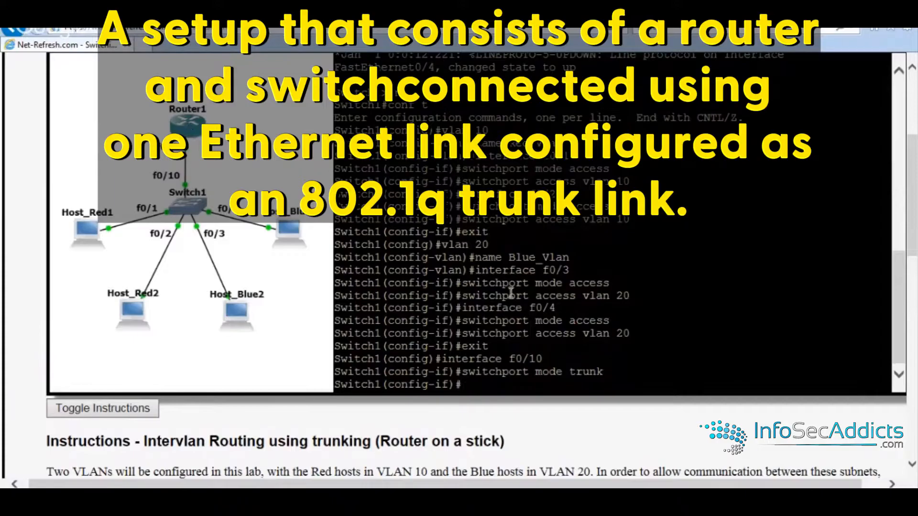
{"action": "mouse_move", "coordinate": [517, 296]}
{"action": "type", "text": "interface vl"}
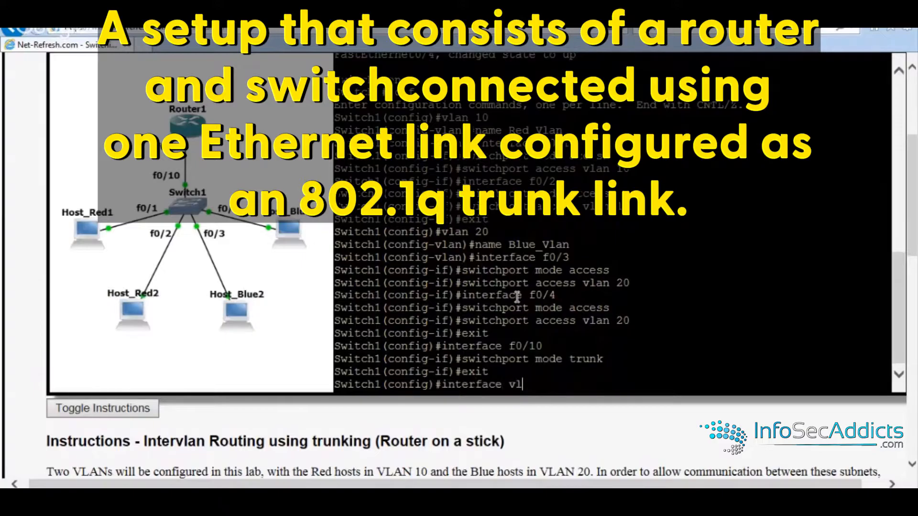
Give Switch1's interface vlan 10 the address 10.0.0.33 255.255.255.224
{"action": "type", "text": "an 10"}
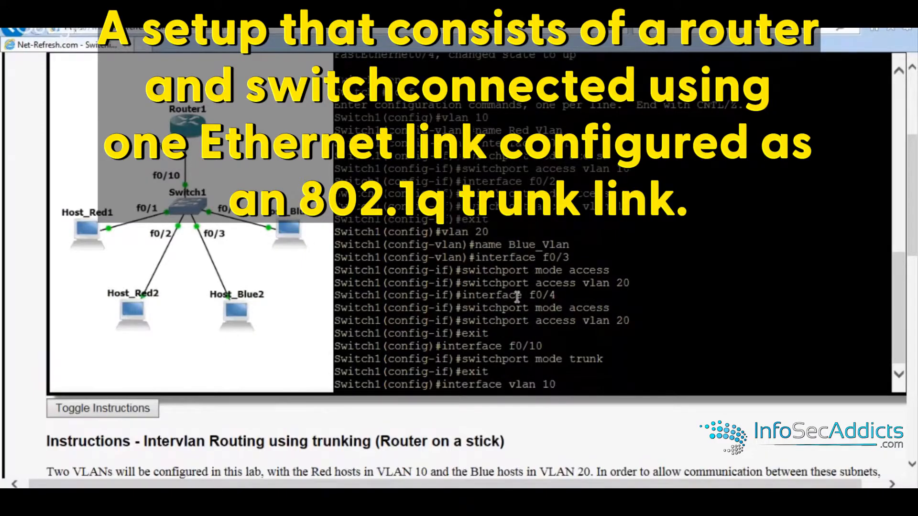
{"action": "type", "text": "ip address 10"}
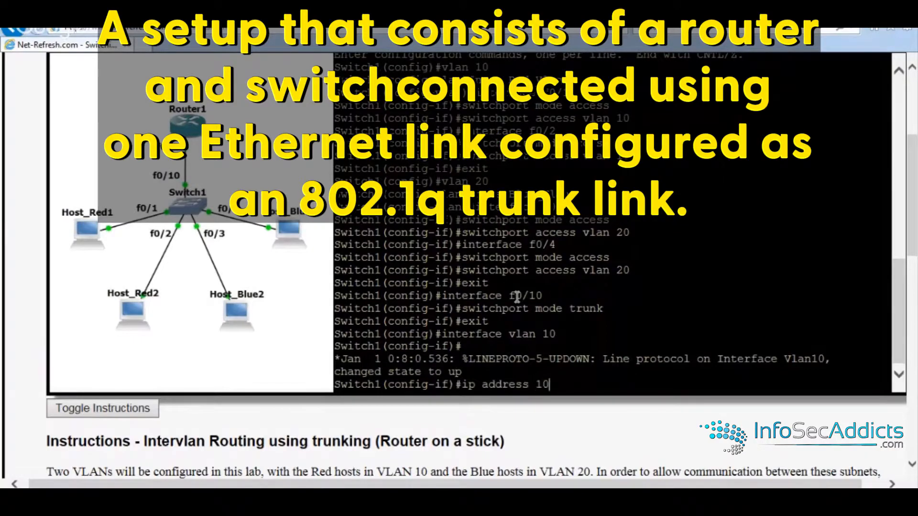
{"action": "type", "text": ".0.0.33"}
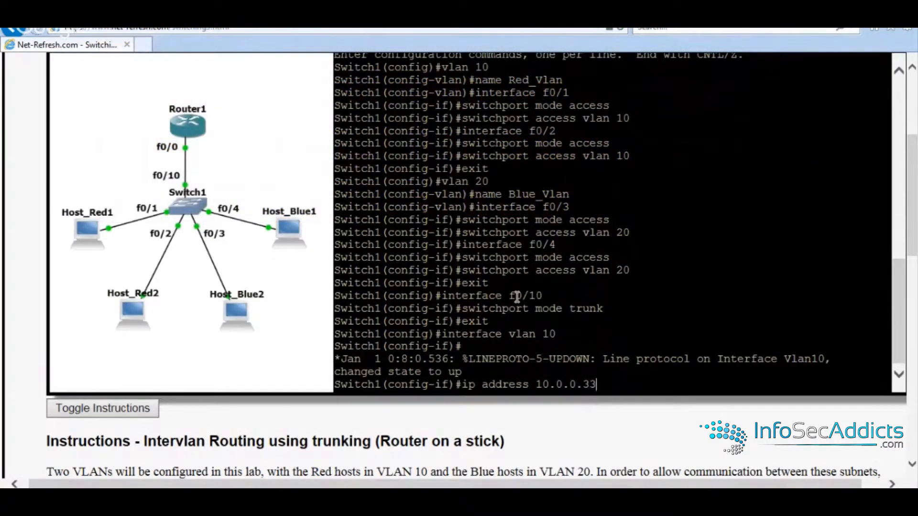
{"action": "type", "text": ". 255.255.255"}
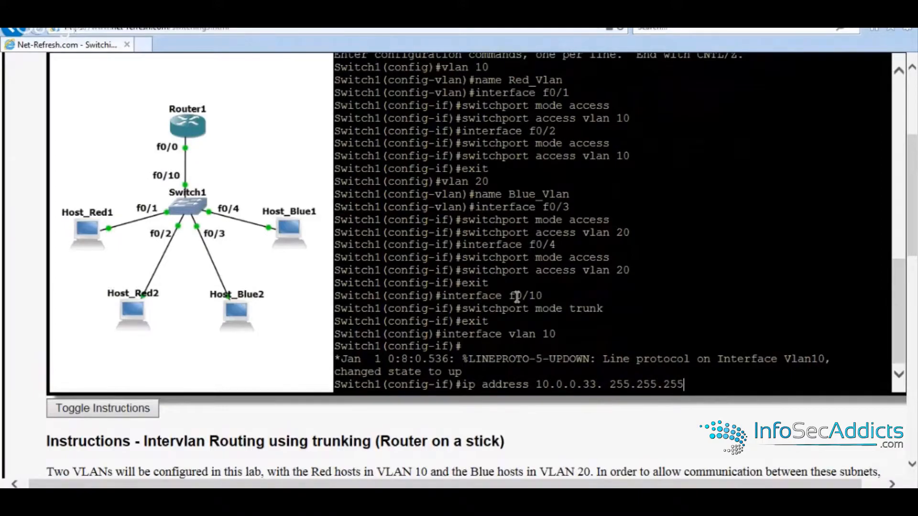
{"action": "type", "text": "224"}
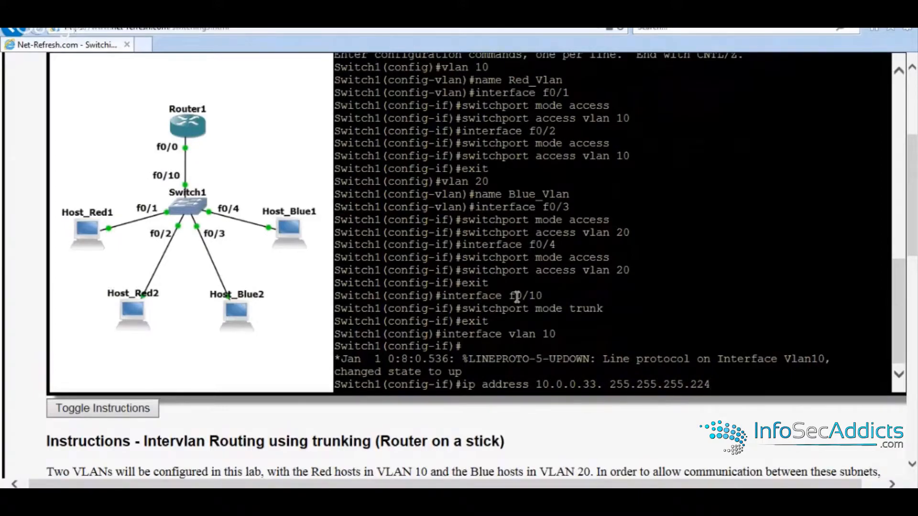
{"action": "type", "text": "exit"}
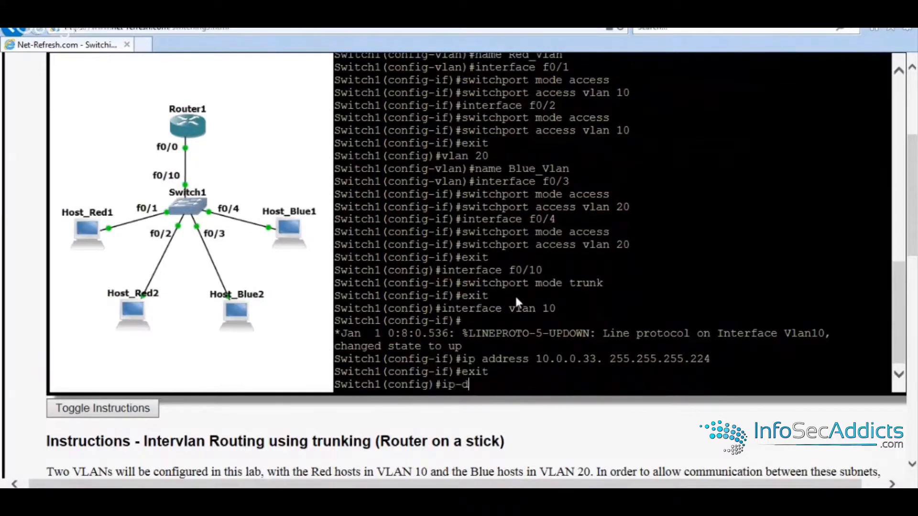
Set Switch1's default gateway to 10.0.0.62 and return to interface vlan 10
{"action": "type", "text": "efault-g"}
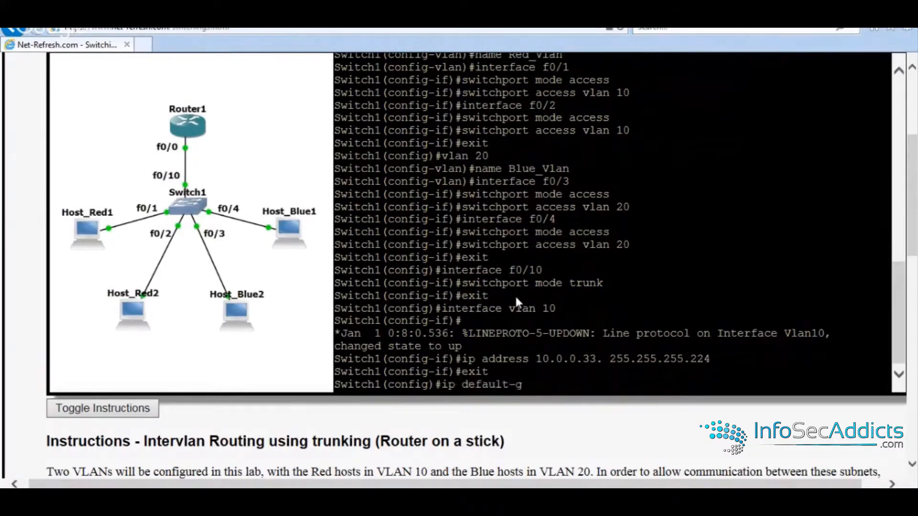
{"action": "type", "text": "ateway 10.0.0.62"}
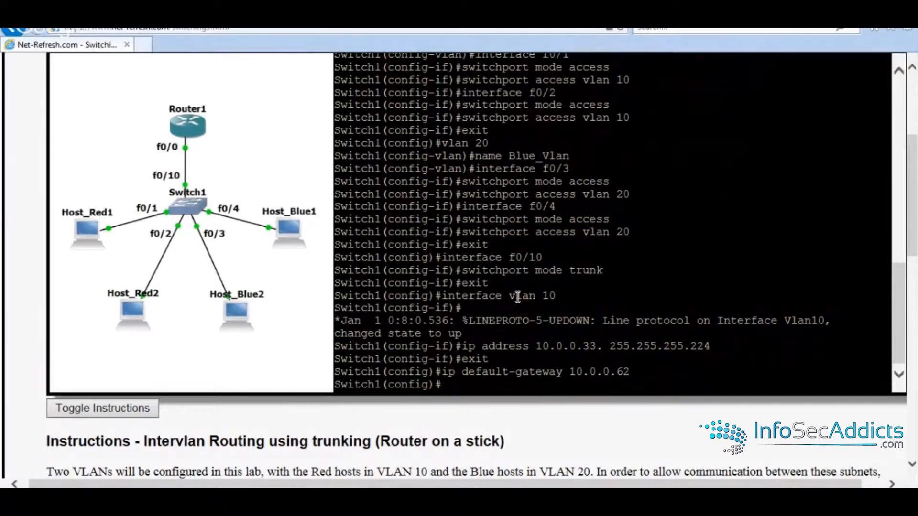
{"action": "type", "text": "exit"}
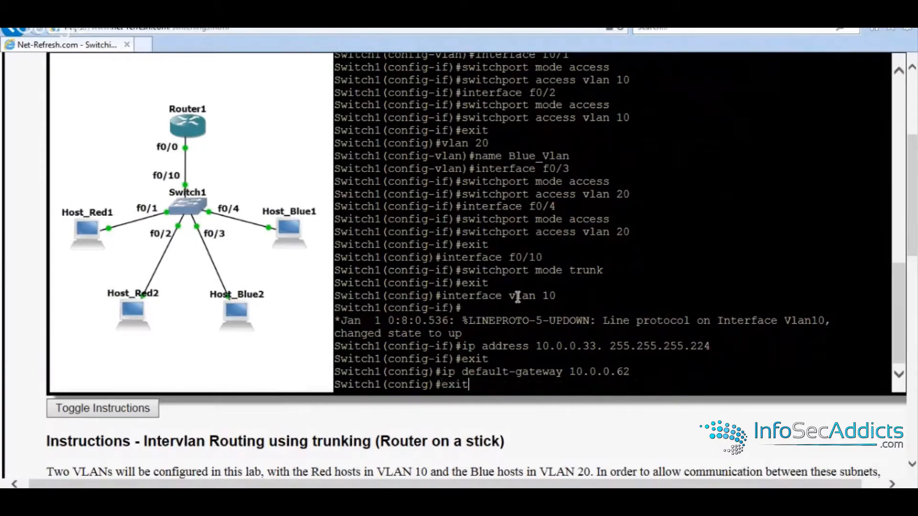
{"action": "type", "text": "interface vlan 10"}
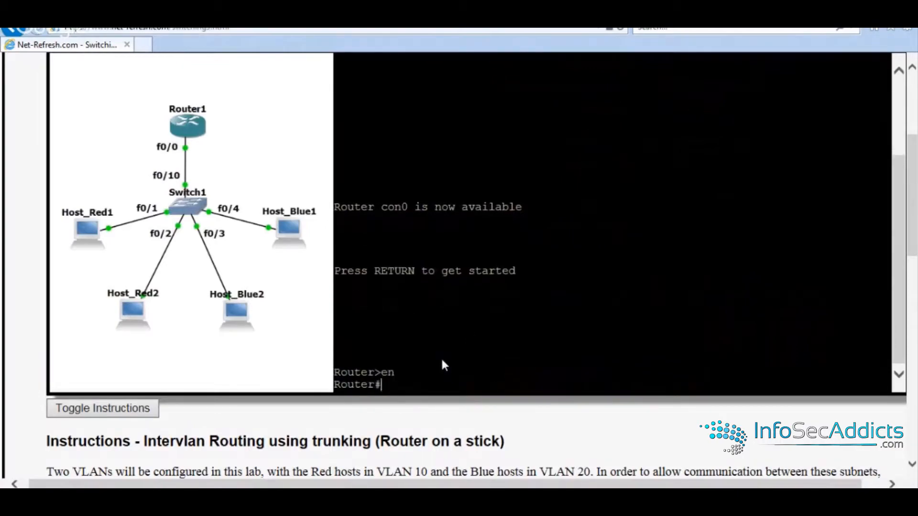
On Router1 enter conf t and enable interface f0/0 with no shut, then begin addressing f0/0 again
{"action": "type", "text": "config"}
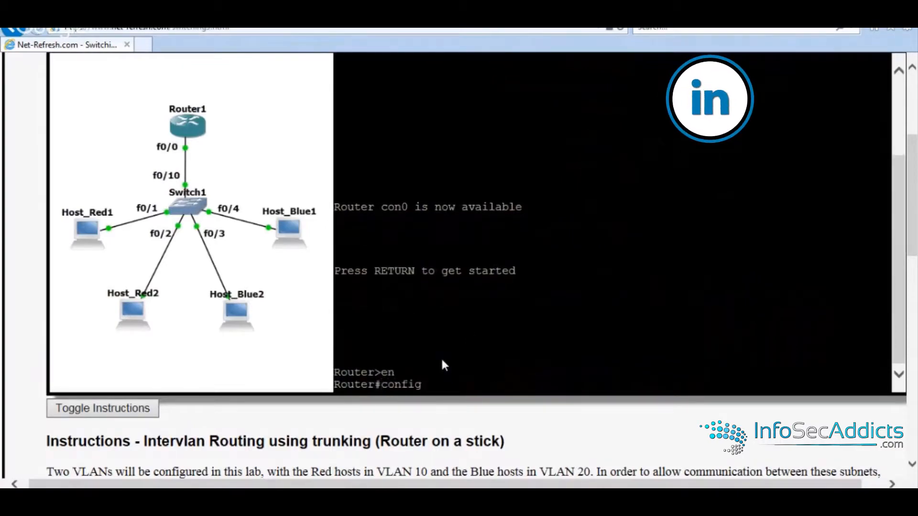
{"action": "type", "text": "conf t"}
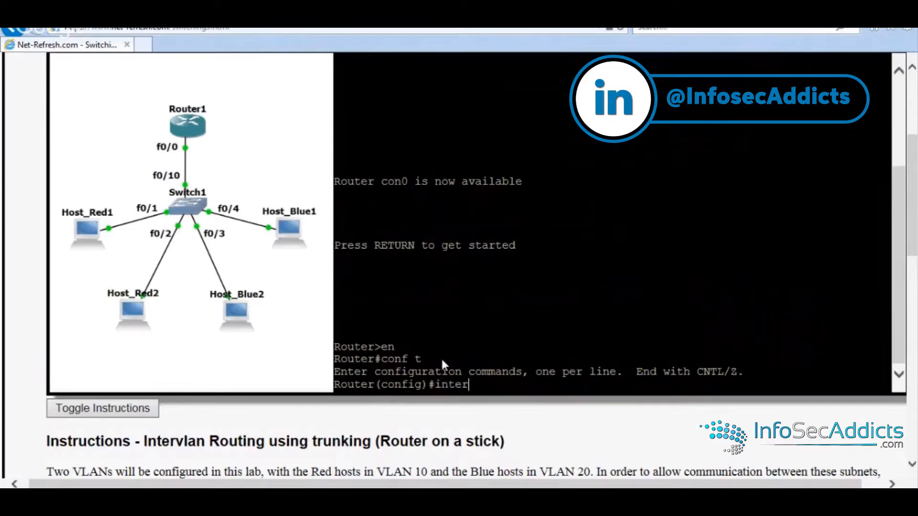
{"action": "type", "text": "face f0"}
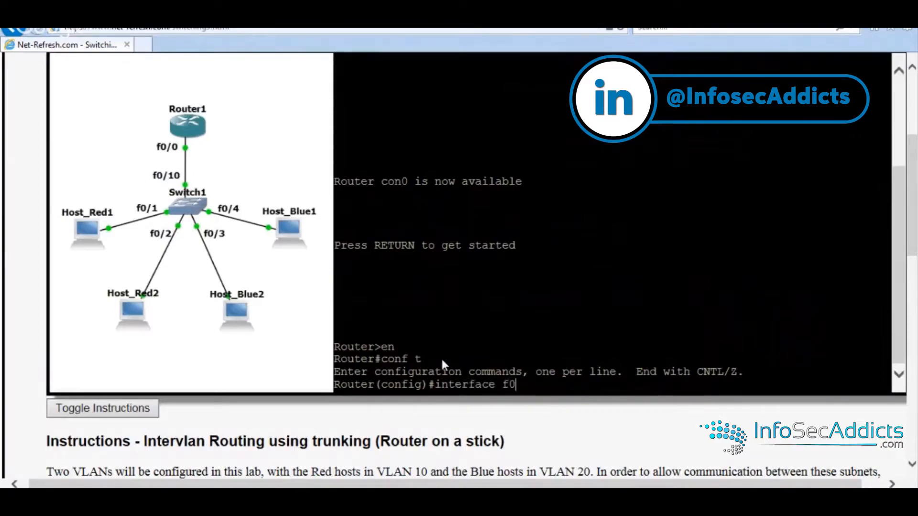
{"action": "key", "text": "Return"}
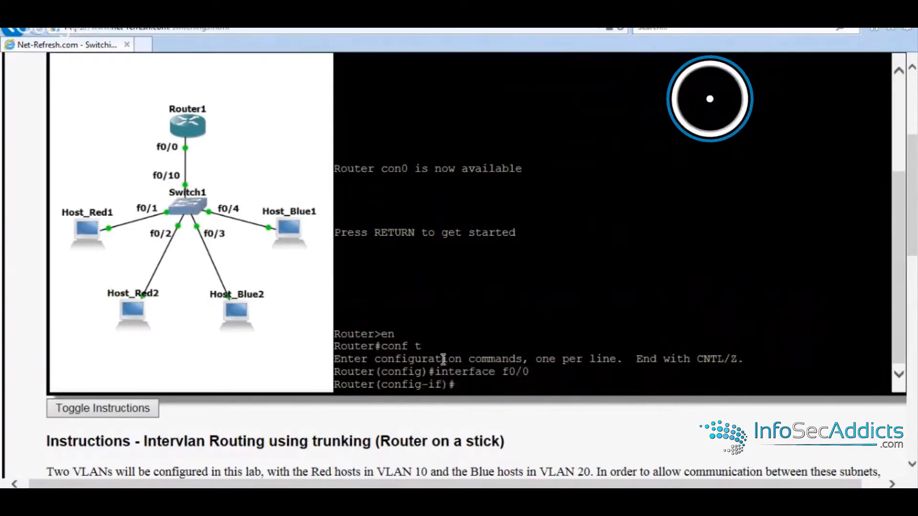
{"action": "type", "text": "no shut"}
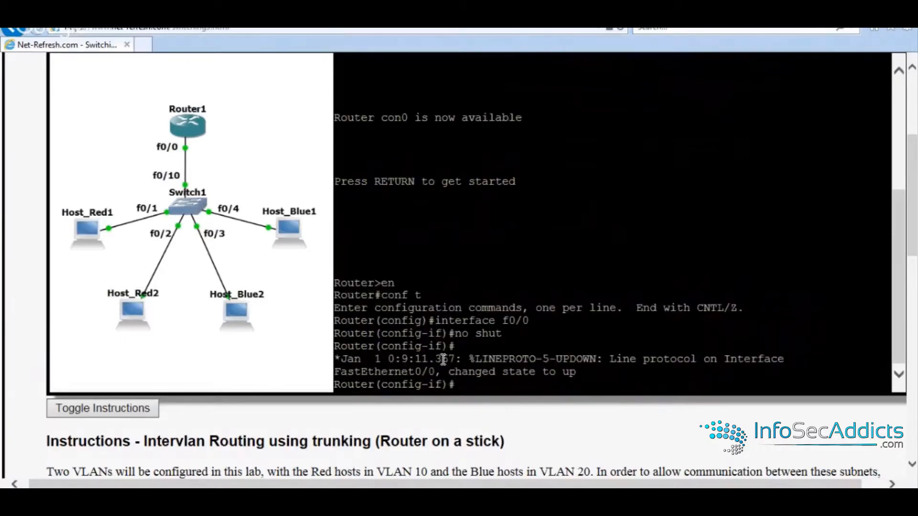
{"action": "type", "text": "inter"}
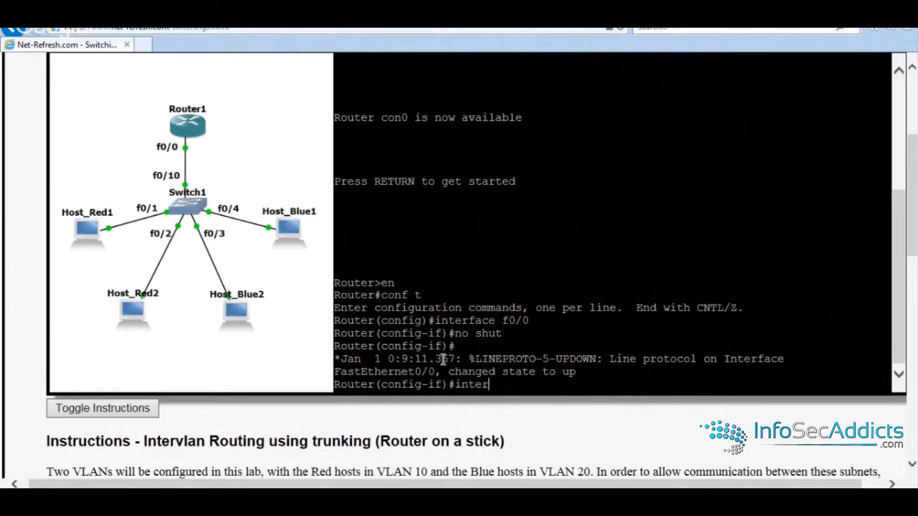
{"action": "type", "text": "face f0/0"}
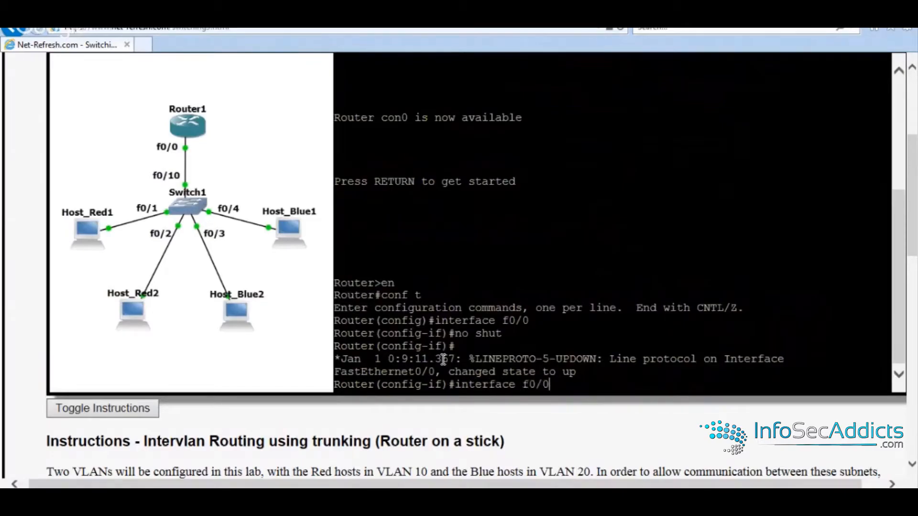
Create sub-interface f0/0.10 with encapsulation dot1q 10
{"action": "type", "text": ".10"}
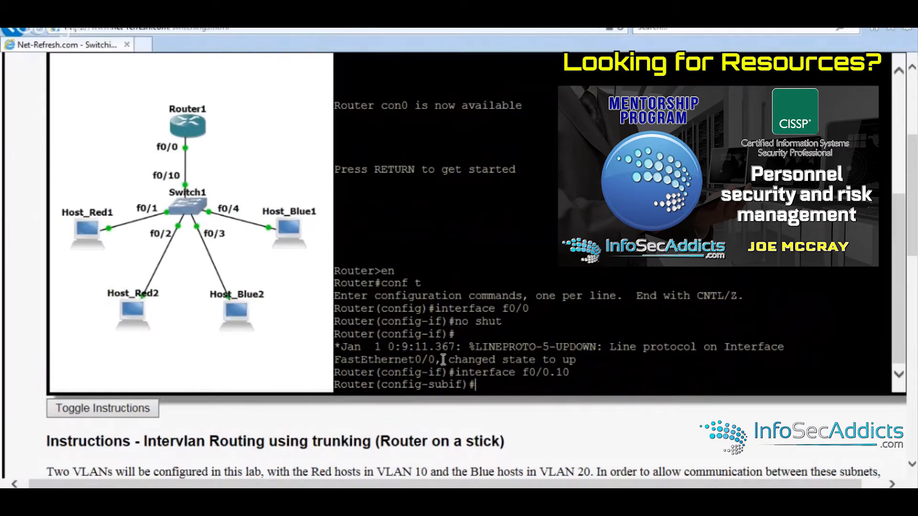
{"action": "type", "text": "encap"}
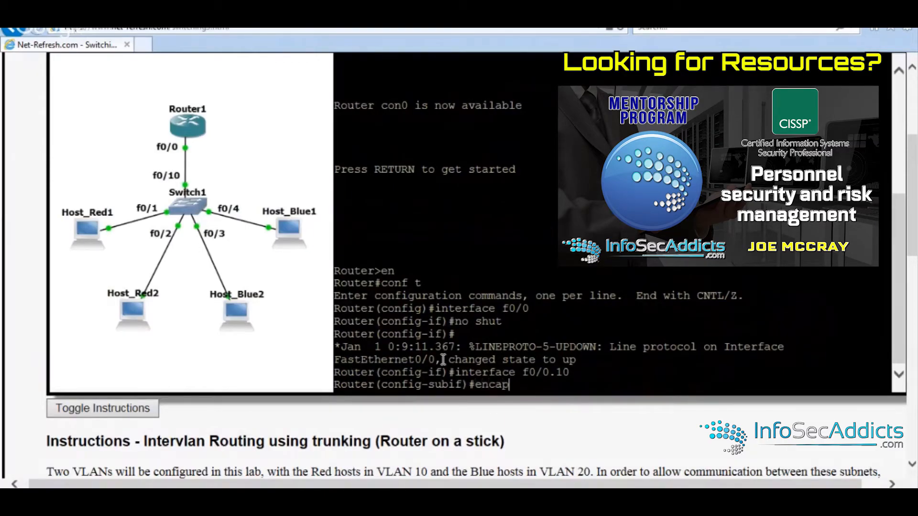
{"action": "type", "text": "sulation"}
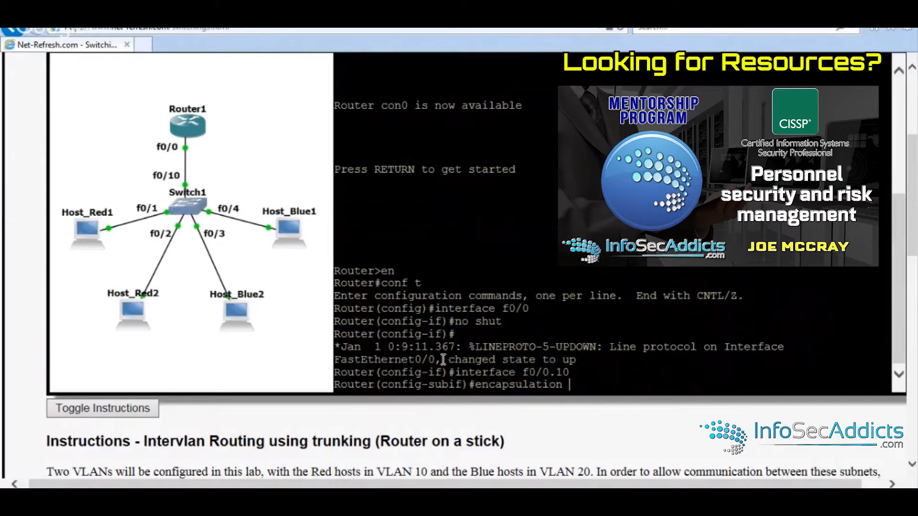
{"action": "type", "text": "dot1"}
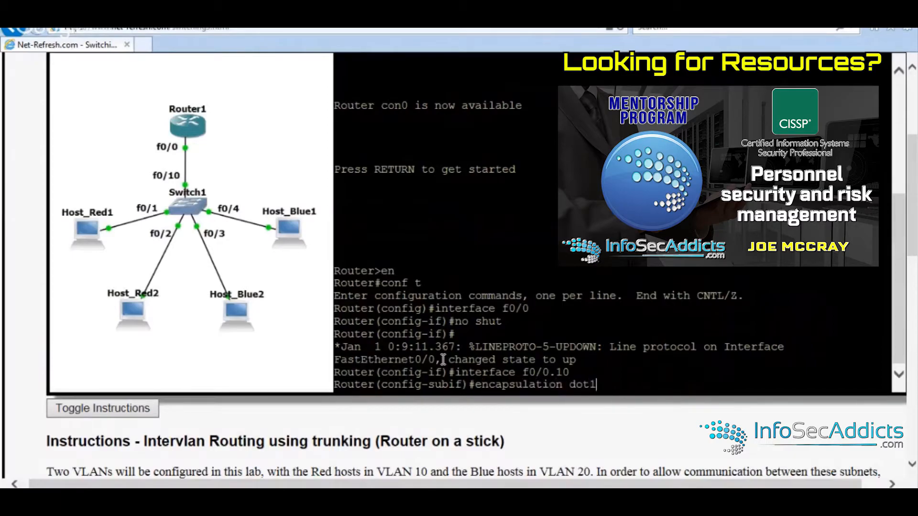
{"action": "type", "text": "q"}
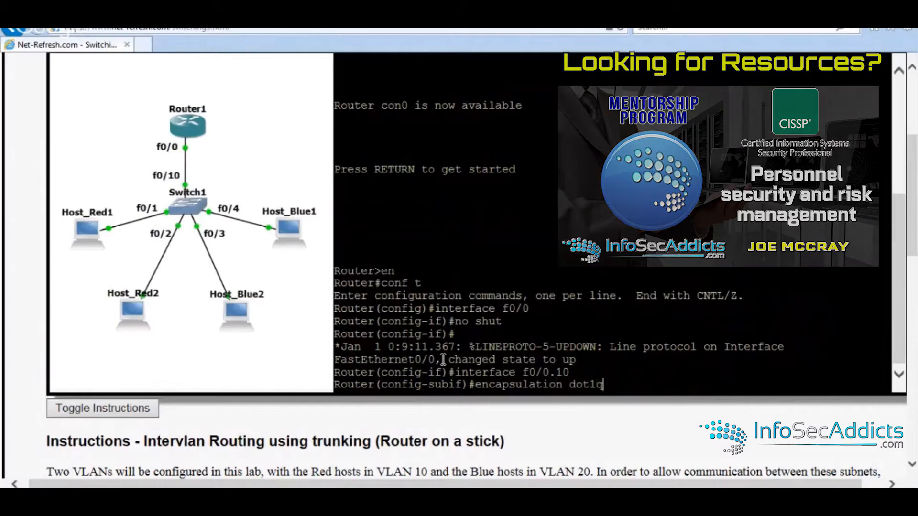
{"action": "type", "text": "10"}
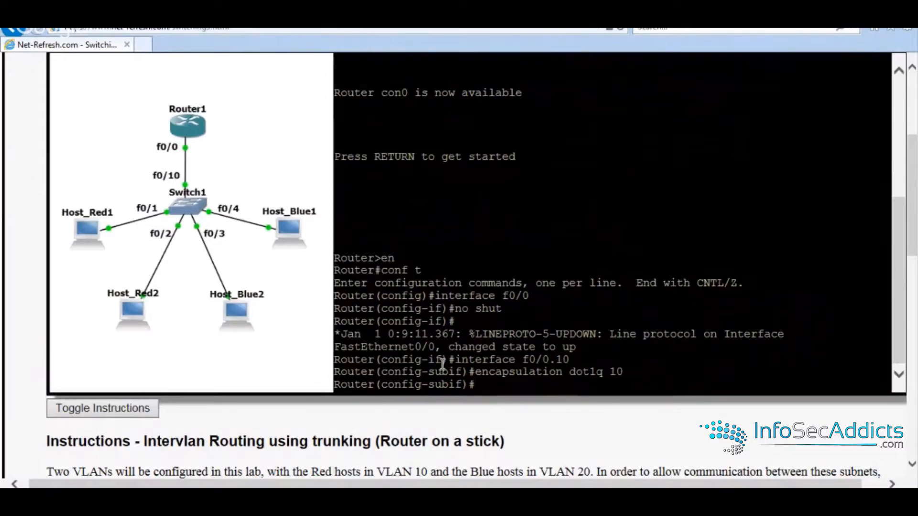
Give f0/0.10 the address 10.0.0.62 255.255.255.224 and start no shut
{"action": "type", "text": "ip address 10."}
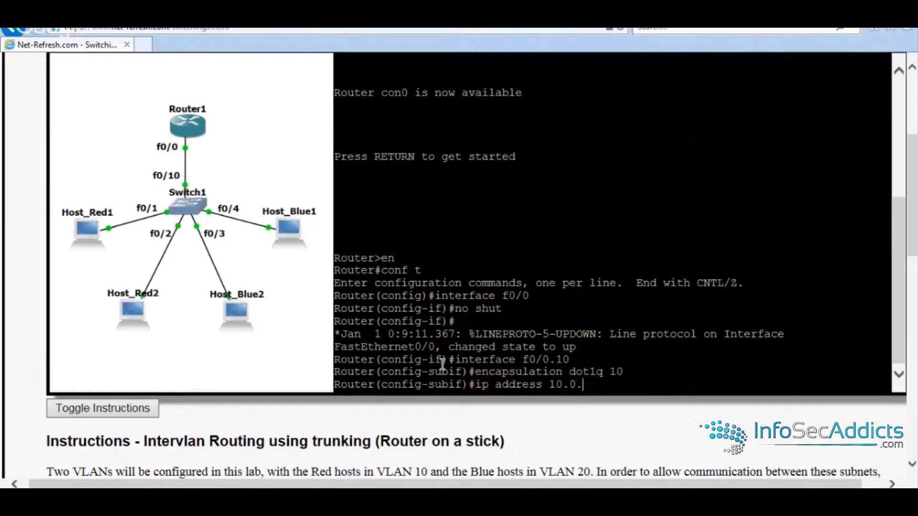
{"action": "type", "text": "0."}
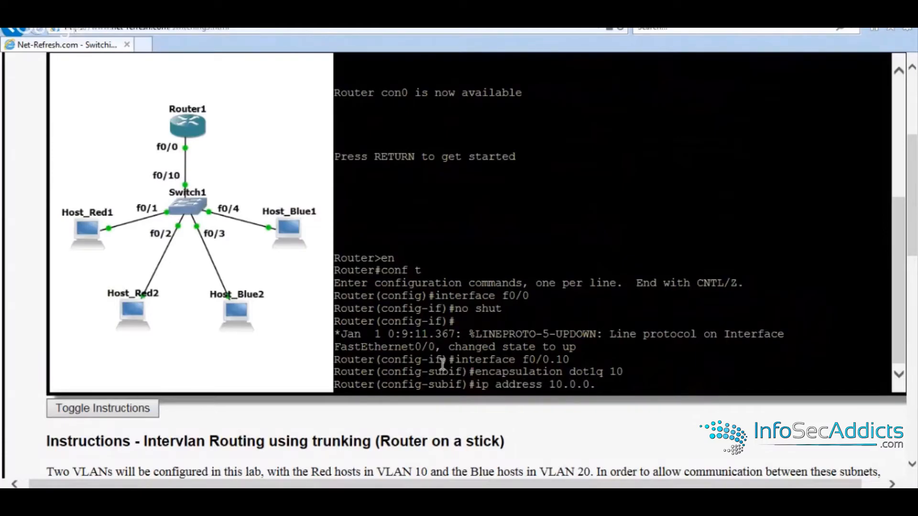
{"action": "type", "text": "62"}
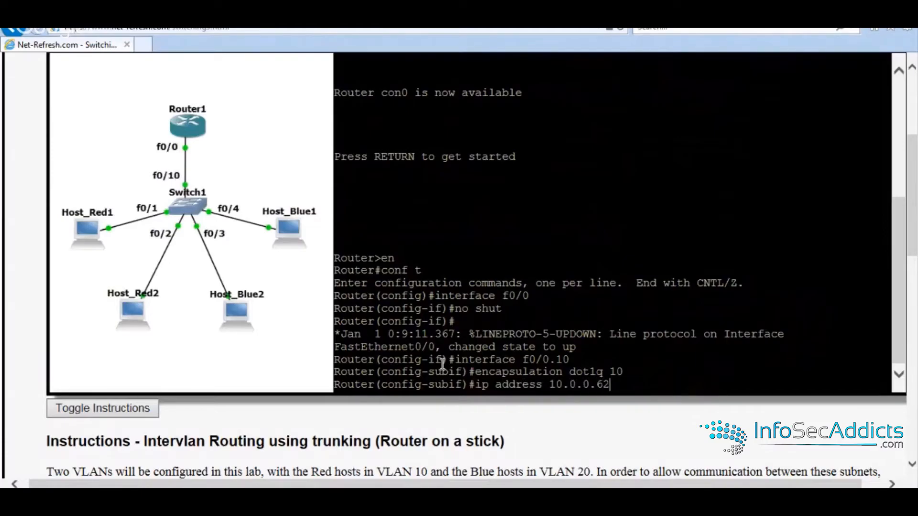
{"action": "type", "text": "255."}
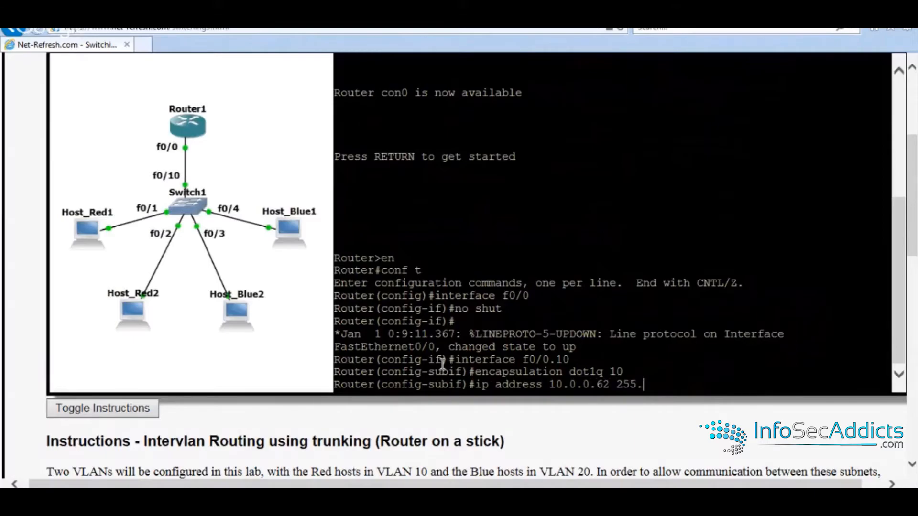
{"action": "type", "text": "255.255"}
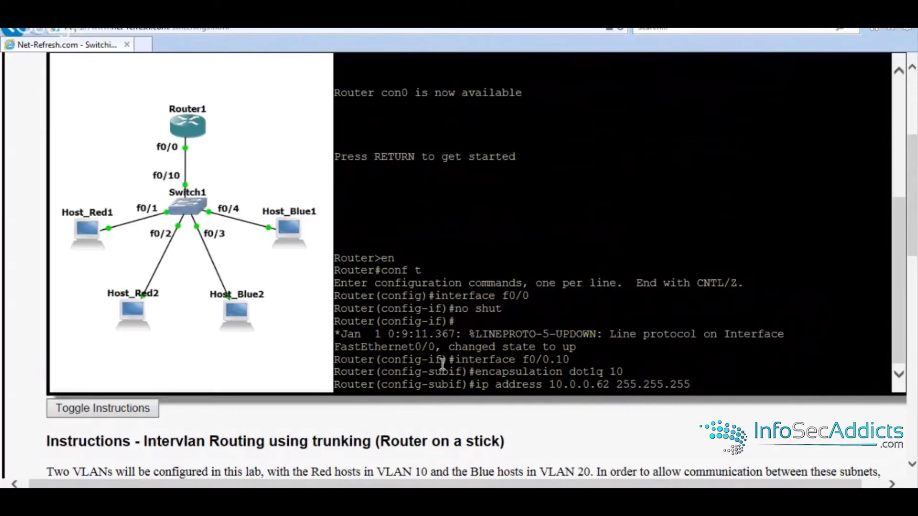
{"action": "type", "text": "224"}
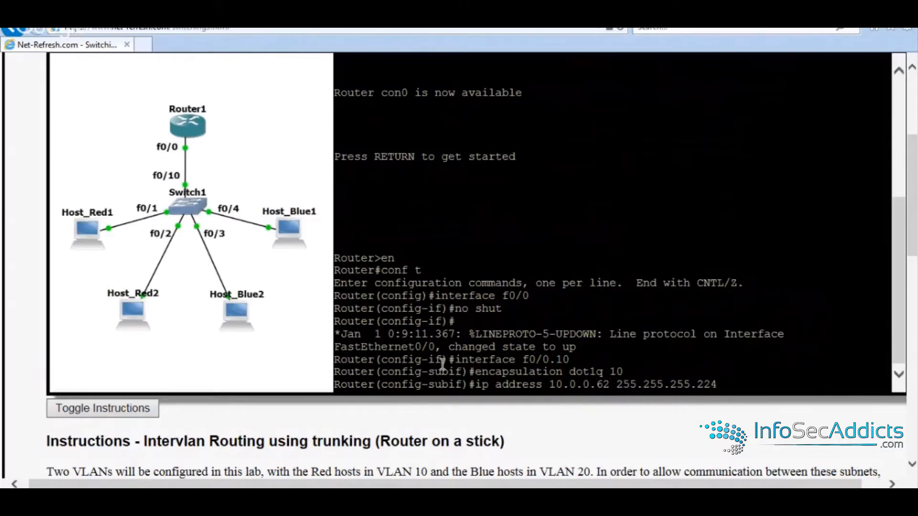
{"action": "type", "text": "no shut"}
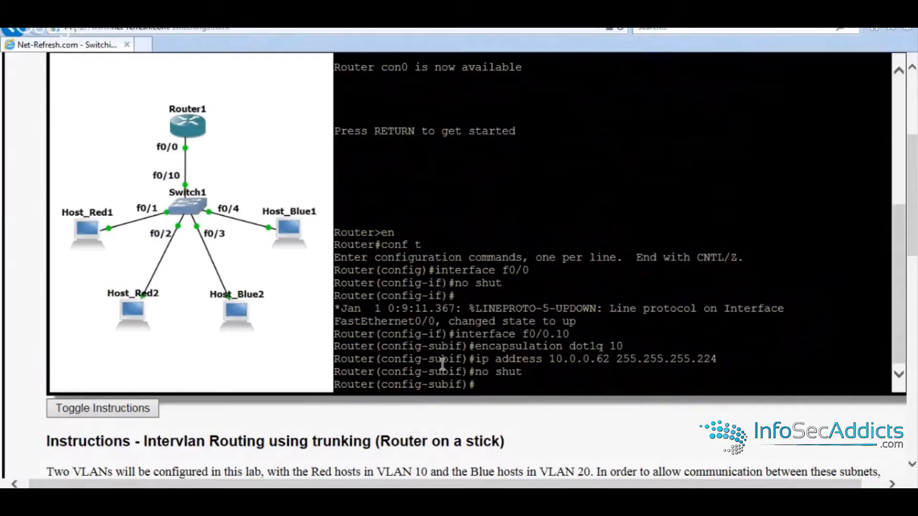
Create sub-interface f0/0.20 with encapsulation dot1q 20 after correcting the VID 10 error
{"action": "type", "text": "interface f0/0.10"}
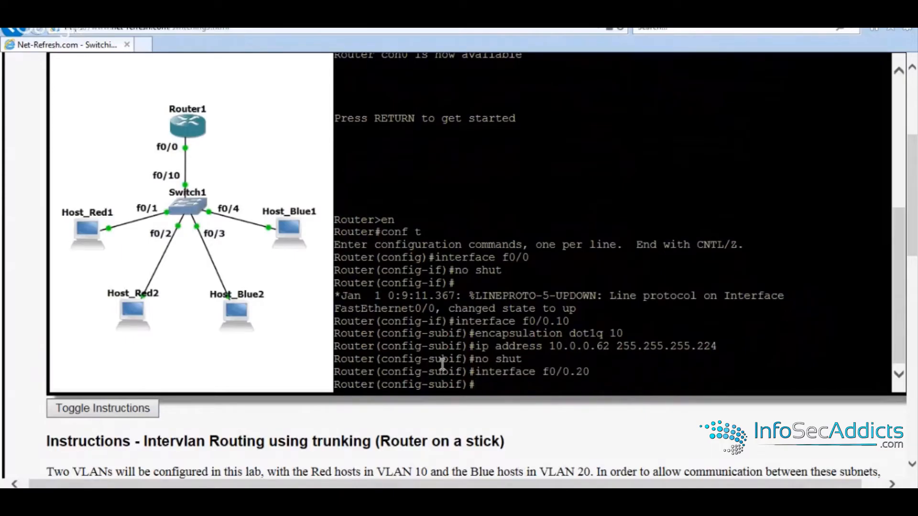
{"action": "type", "text": "encapsulation dot1q 10"}
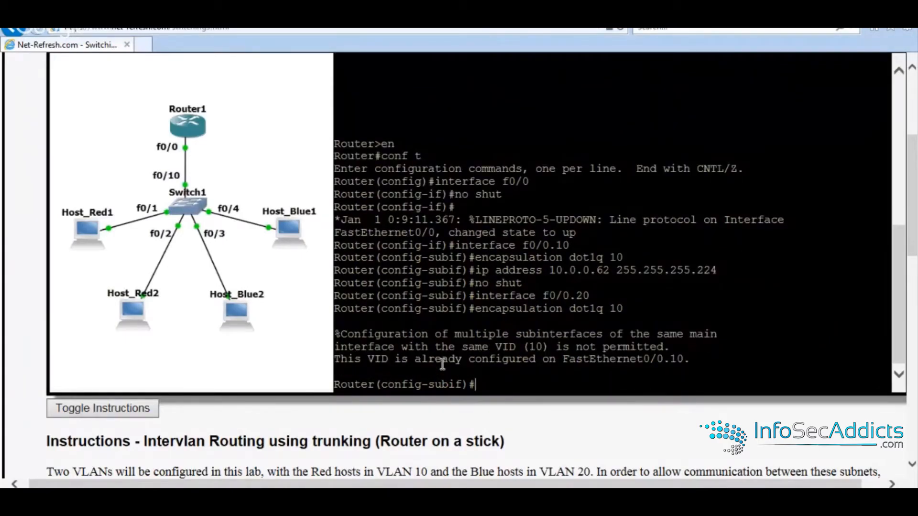
{"action": "type", "text": "encapsulation dot1q 10"}
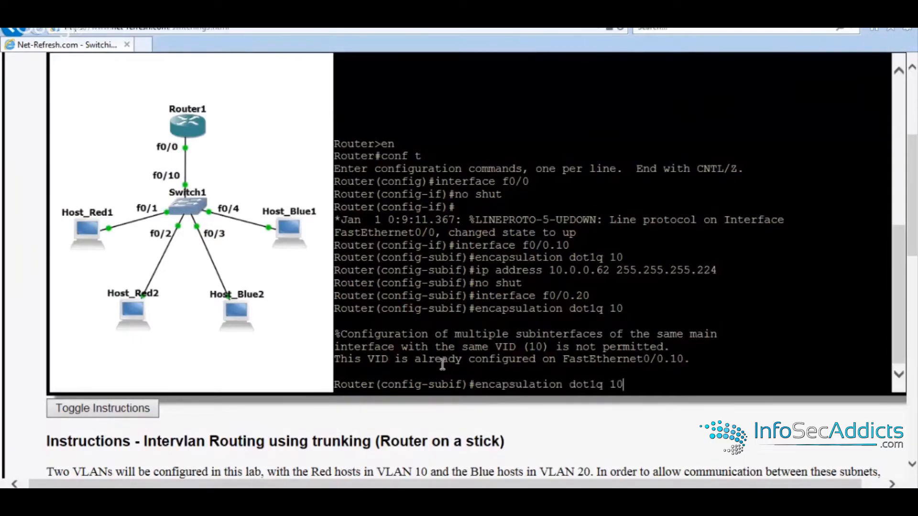
{"action": "type", "text": "20"}
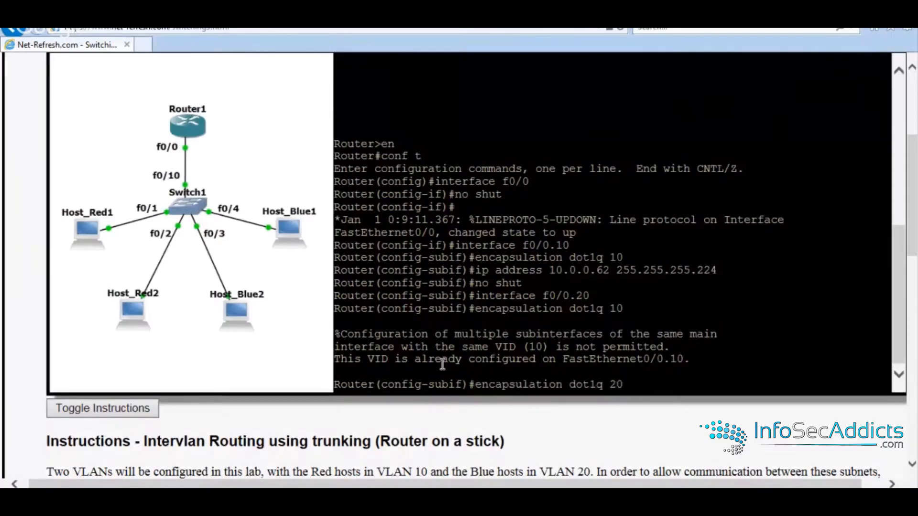
{"action": "type", "text": "interface f0/0.20"}
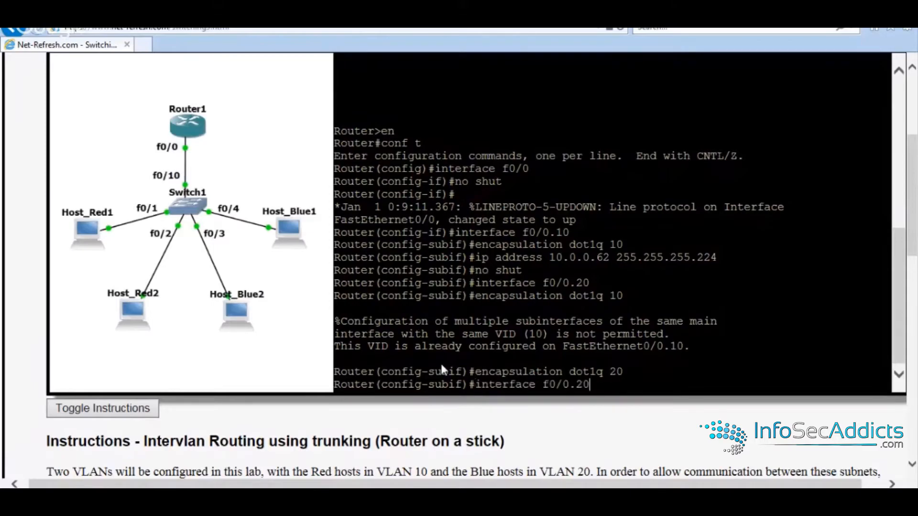
{"action": "type", "text": "encapsulation dot1q 10"}
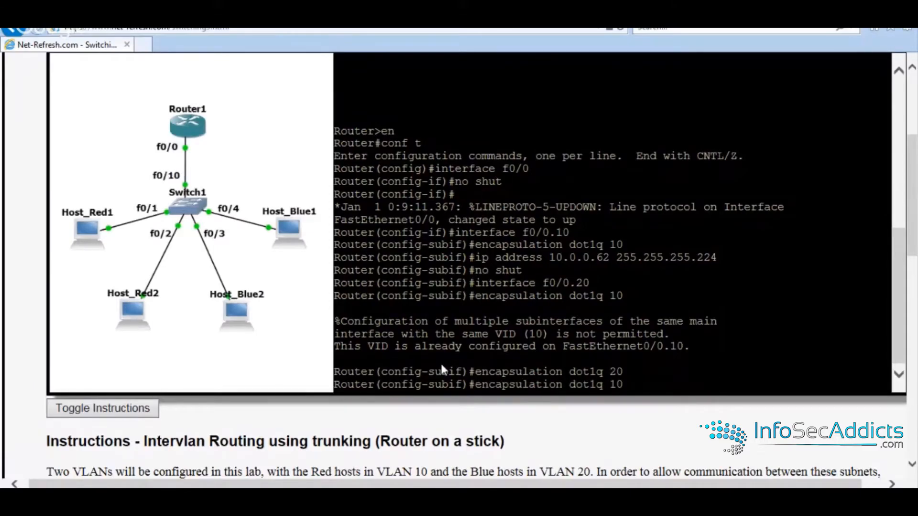
{"action": "type", "text": "20"}
{"action": "type", "text": "no shut"}
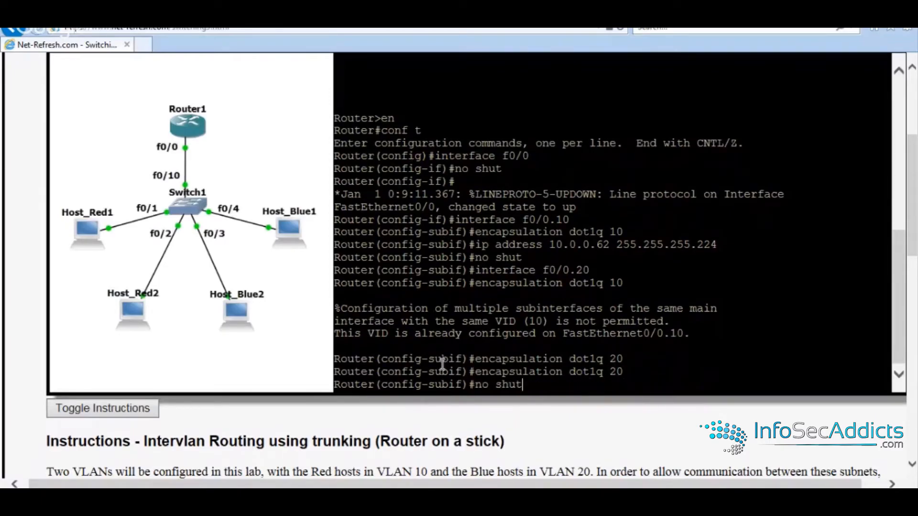
Give f0/0.20 the address 20.0.0.190 255.255.255.192 and start no shut
{"action": "type", "text": "ip address 10.0.0.62 255.255.255.224"}
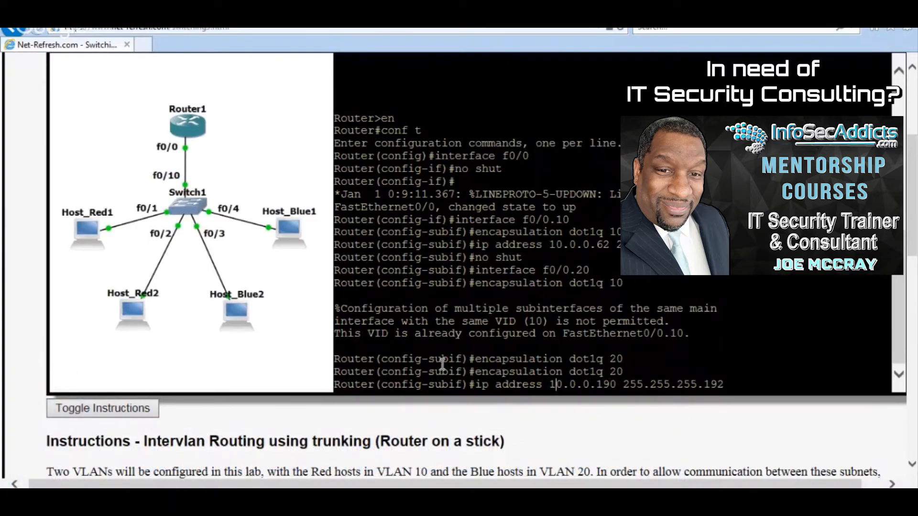
{"action": "type", "text": "no"}
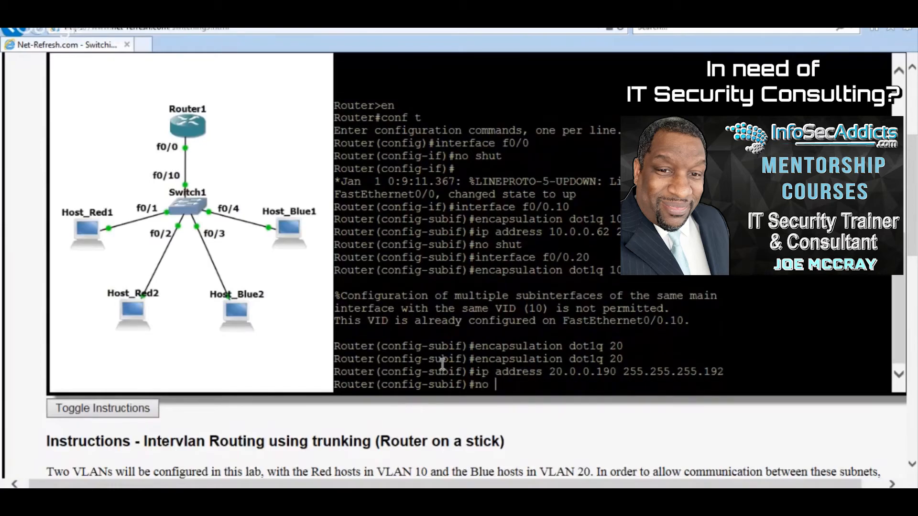